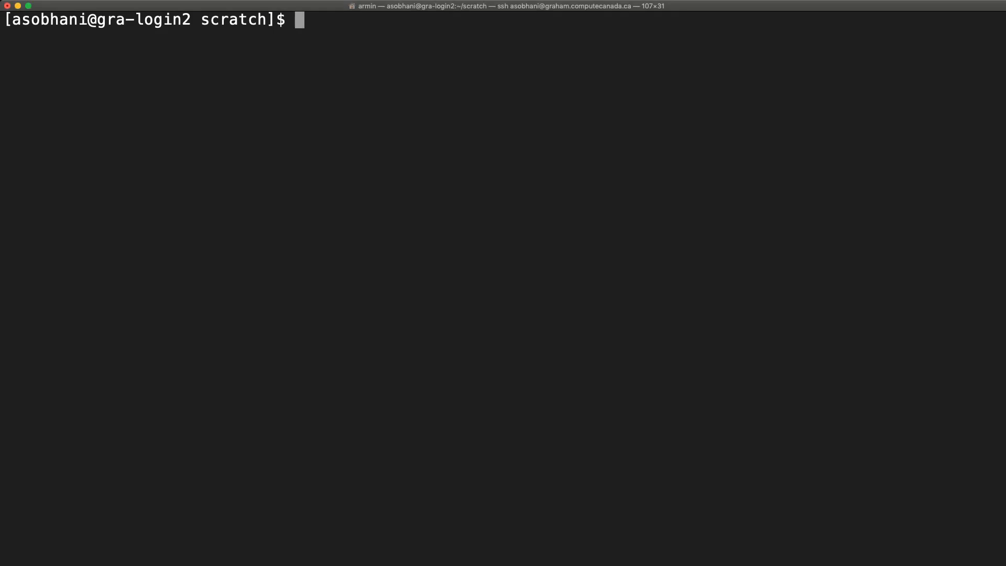
Run 'time md5sum reads.fas' to get the hash plus real, user and sys times.
type("time")
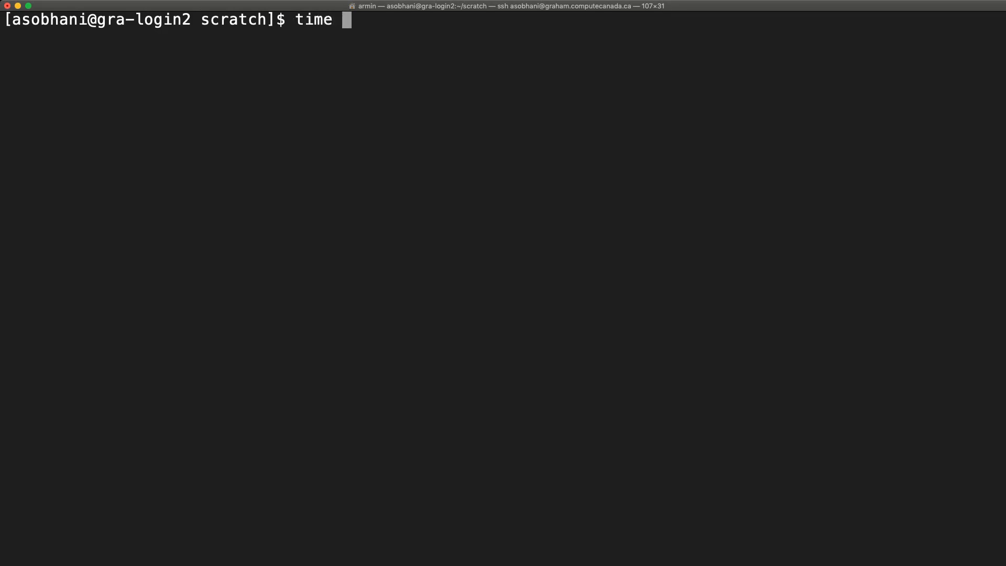
type("md5sum reads.fas")
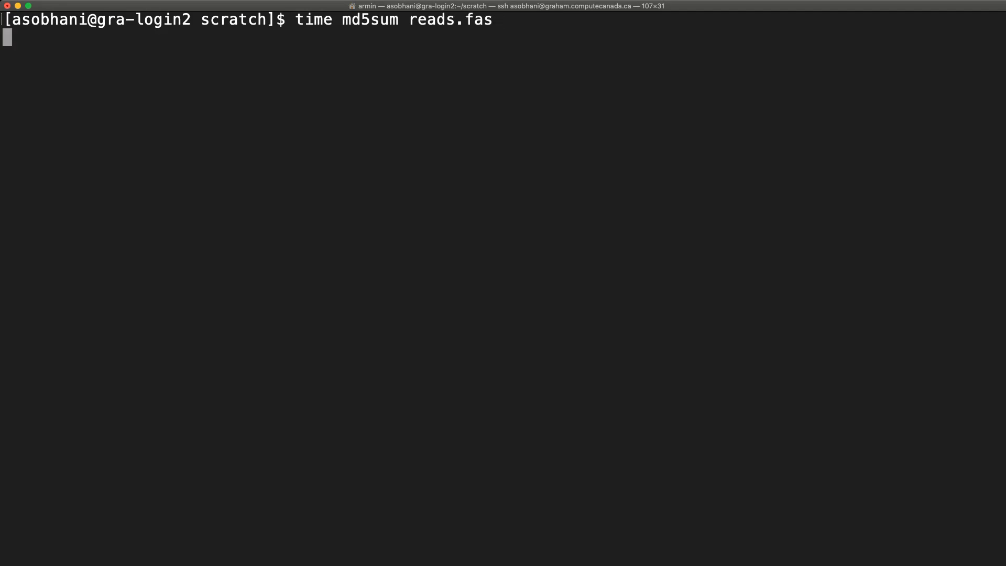
key("Return")
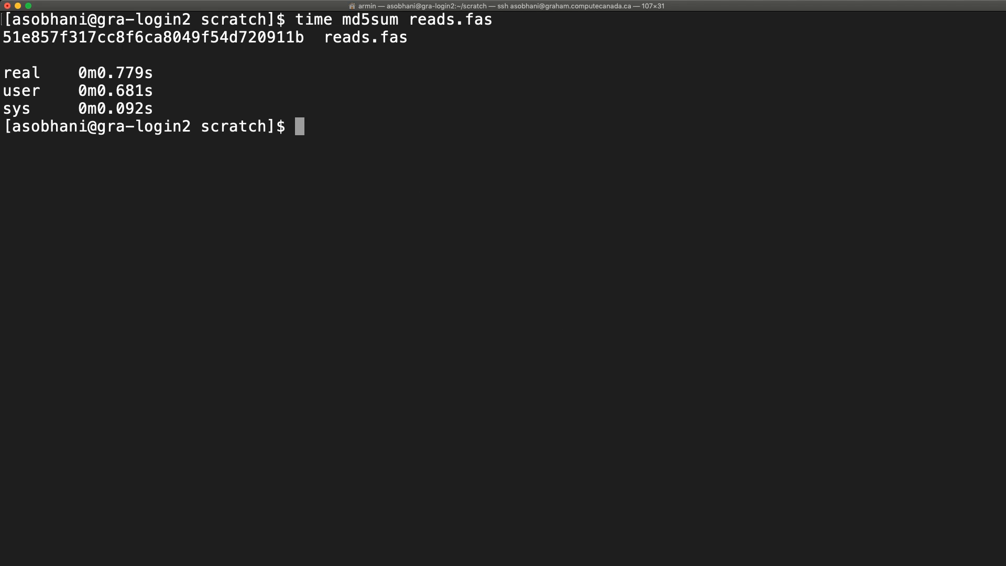
Try 'time -V', which fails with command not found.
type("tim")
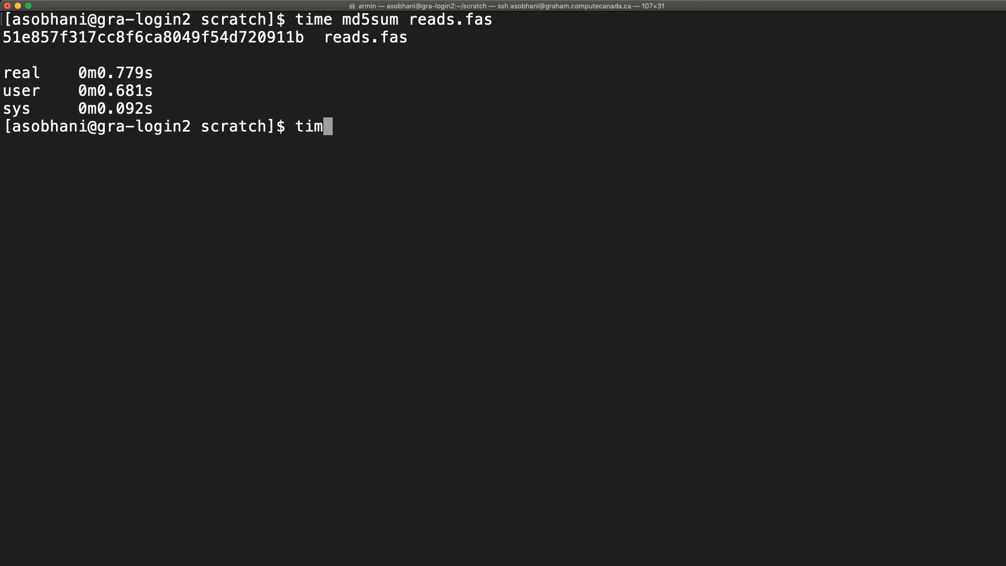
type("e")
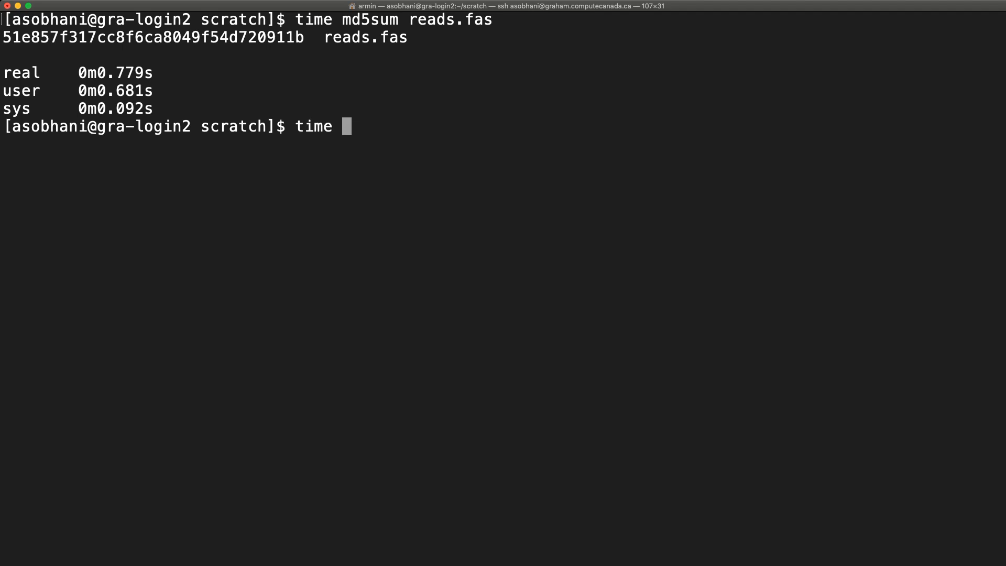
type("-V")
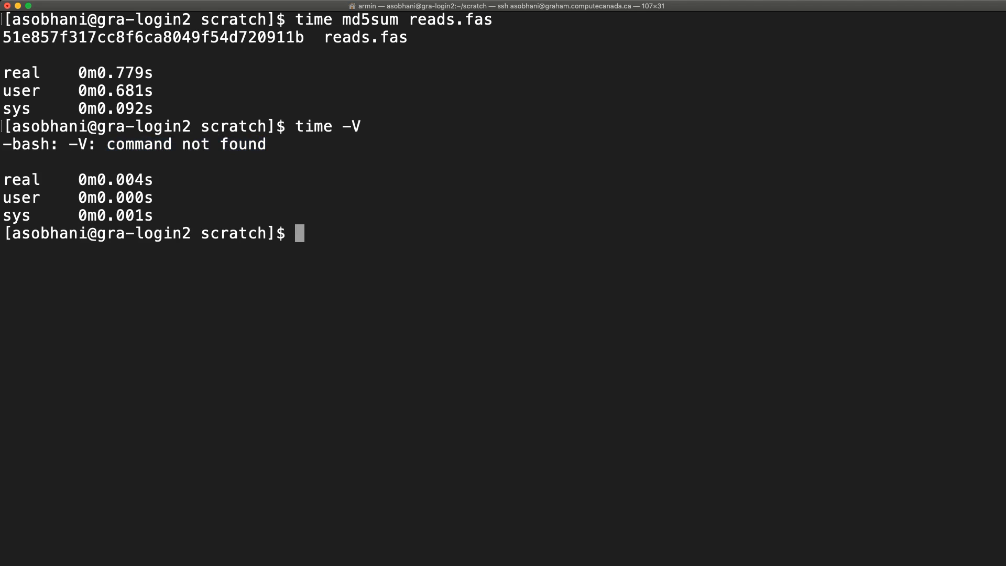
Try '/usr/bin/time', which reports no such file or directory.
type("/usr/")
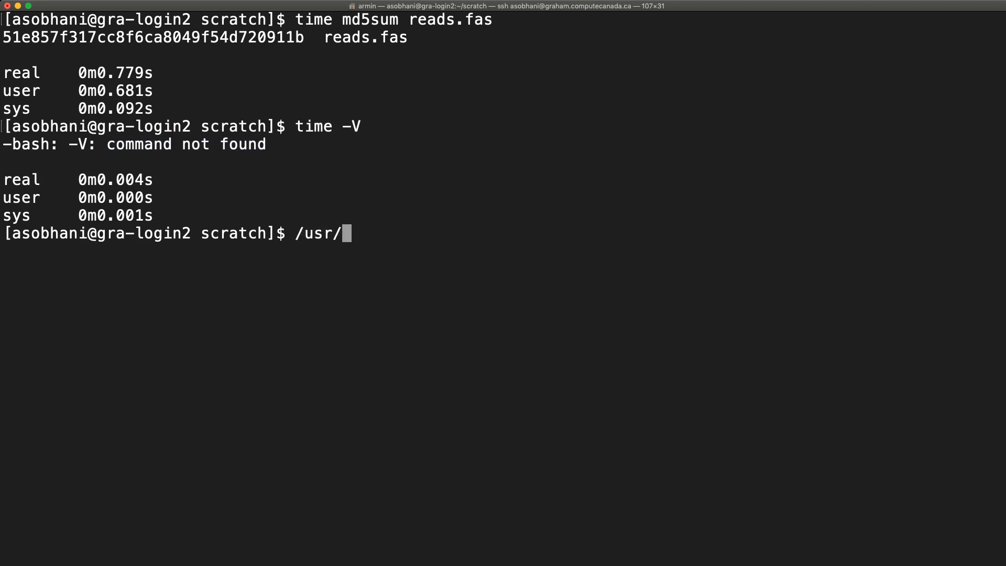
type("bin/tim")
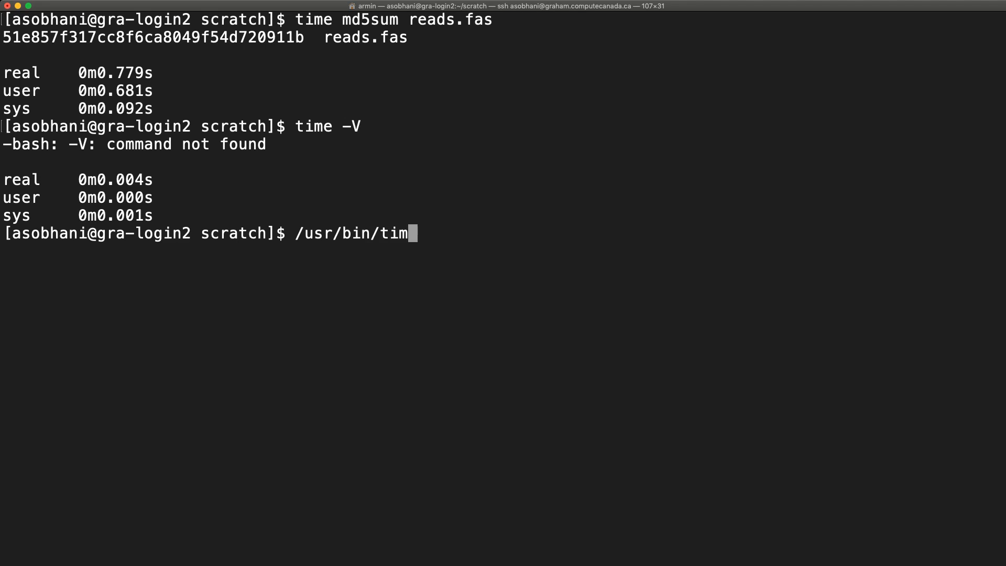
type("e")
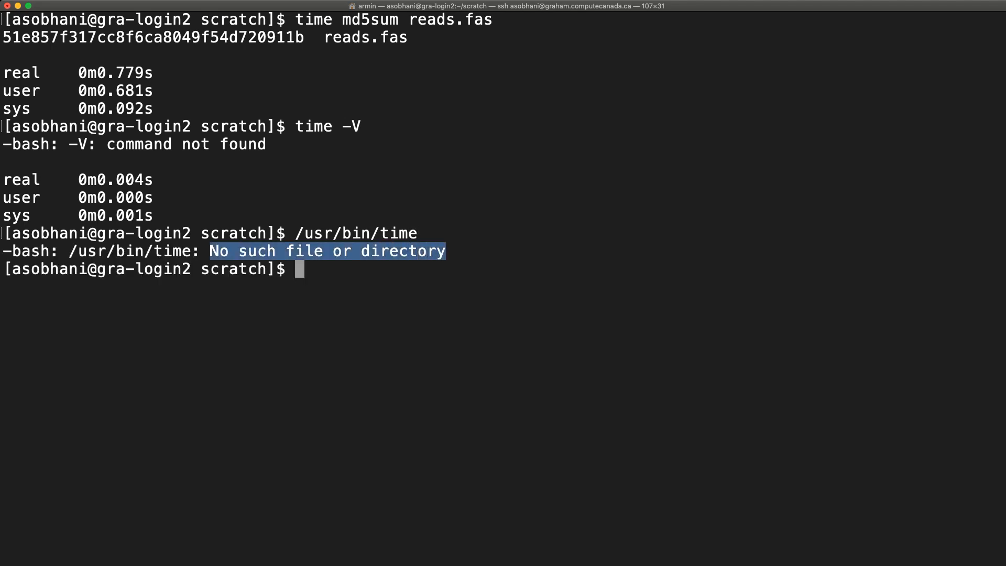
Locate GNU time with 'which time' and run its cvmfs path with -v on md5sum reads.fas, showing max RSS 4876 kbytes.
type("which time")
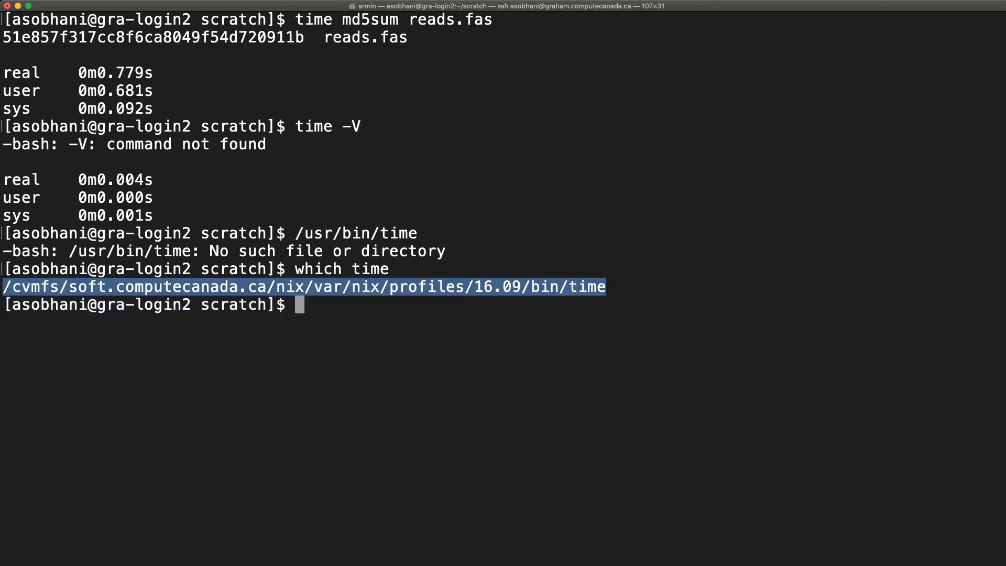
type("/cvmfs/soft.computecanada.ca/nix/var/nix/profiles/16.09/bin/time")
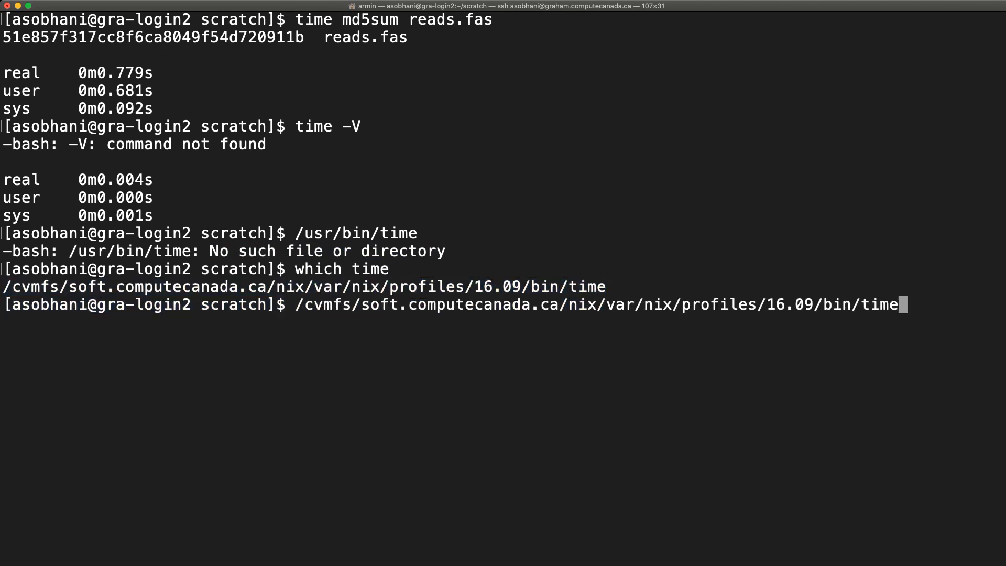
type("-v md5sum reads.fas")
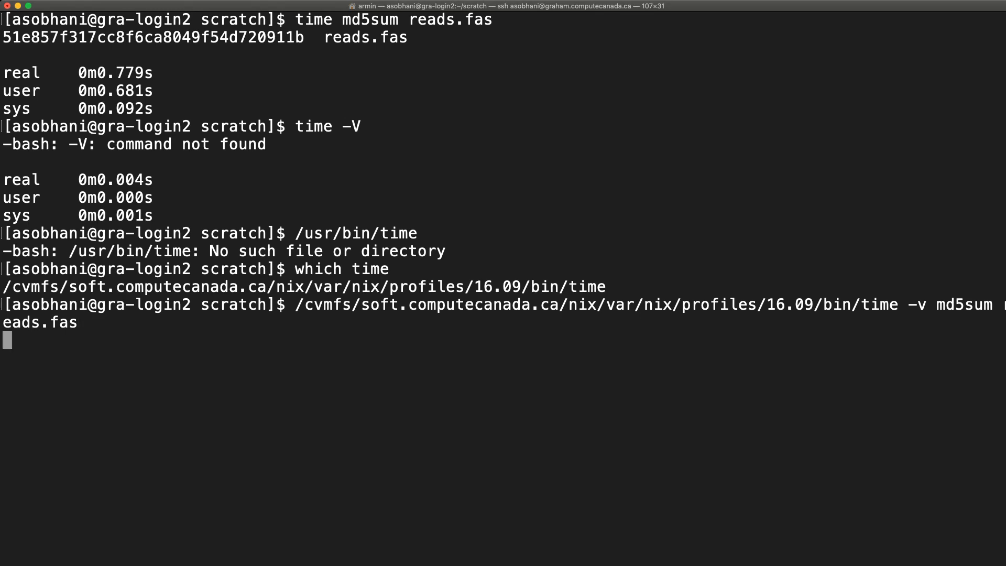
key("Return")
type("alias time=\"$(which time) -v")
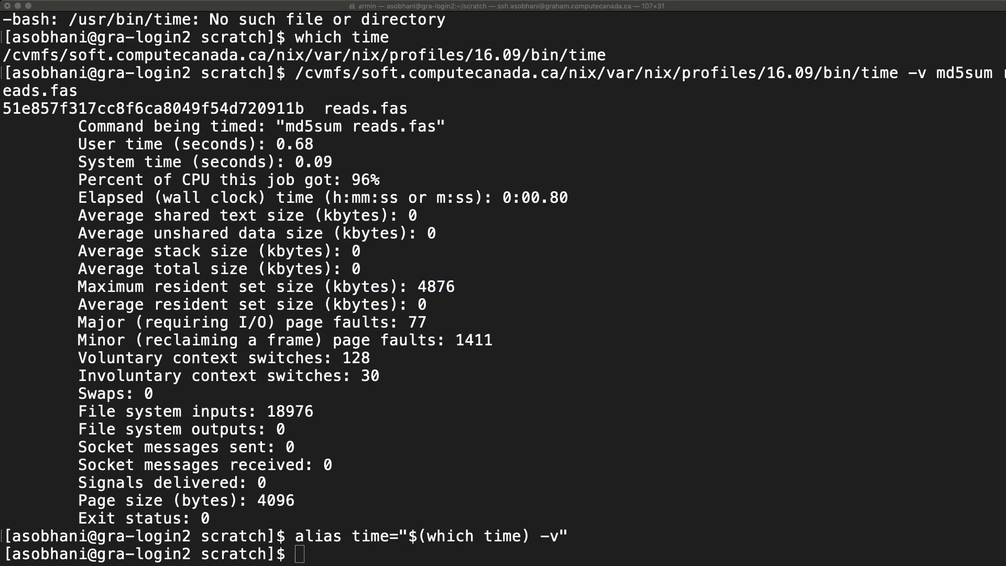
Rerun 'time md5sum reads.fas' for verbose stats (max RSS 4912 kbytes) and append the time alias to ~/.bashrc.
type("time md5sum reads.fas")
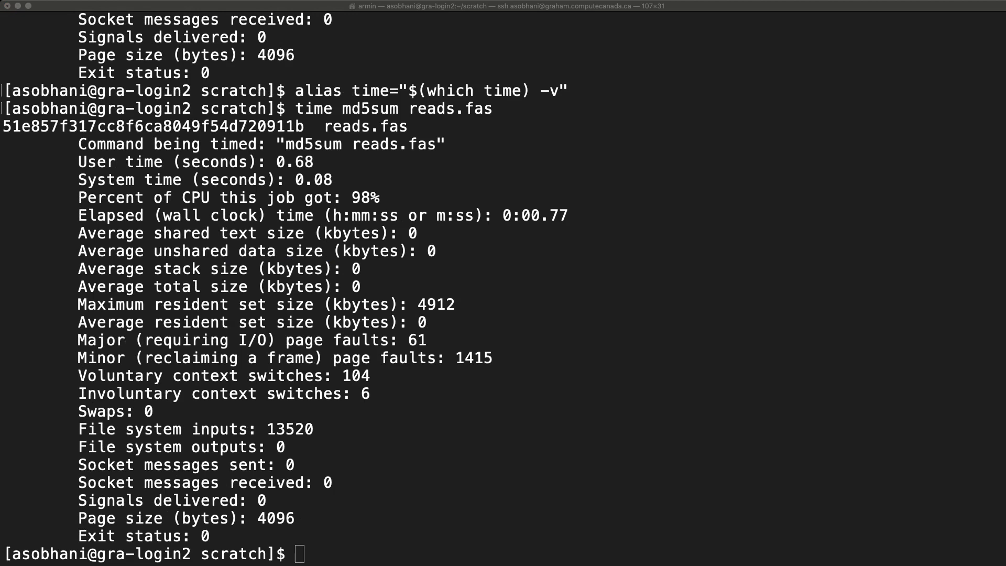
type("echo 'alias time=\"$(which time) -v\"' >> ~/.bashrc")
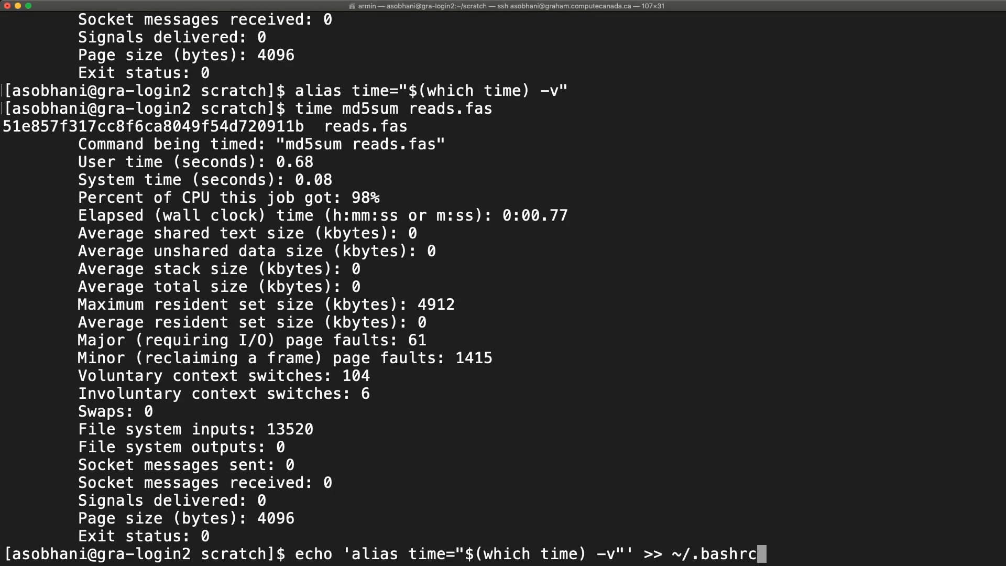
key("Return")
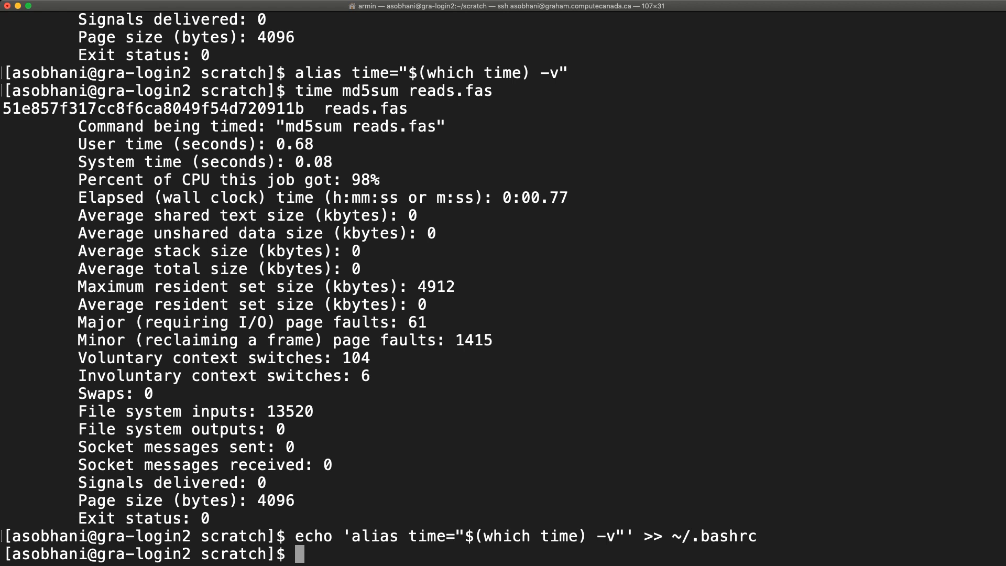